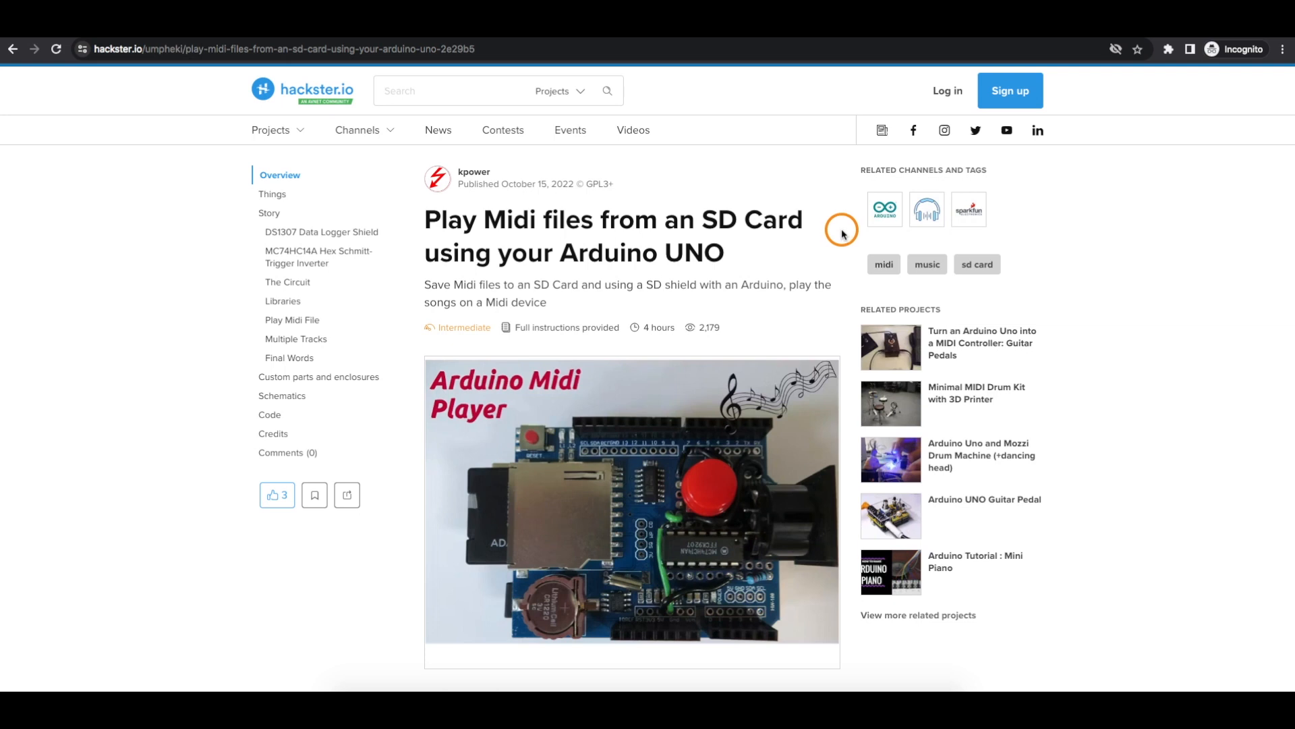
pyautogui.moveTo(821, 242)
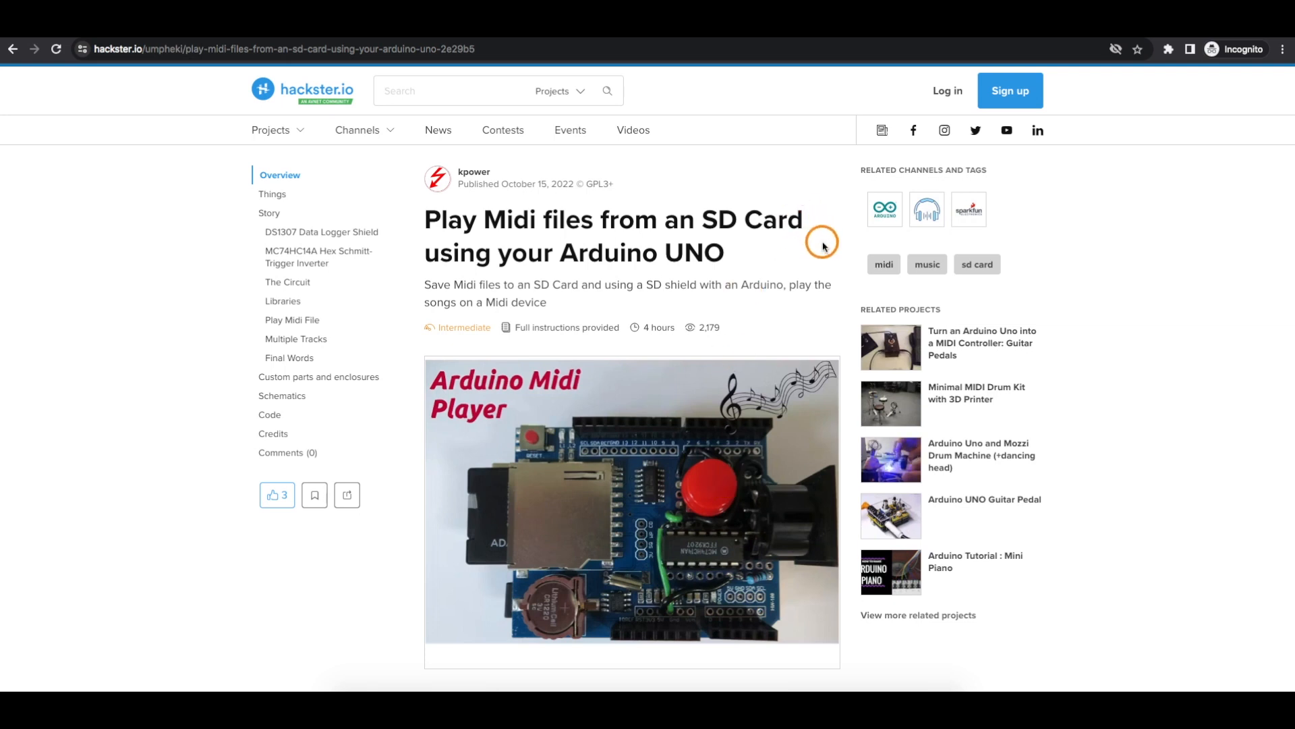
pyautogui.moveTo(832, 254)
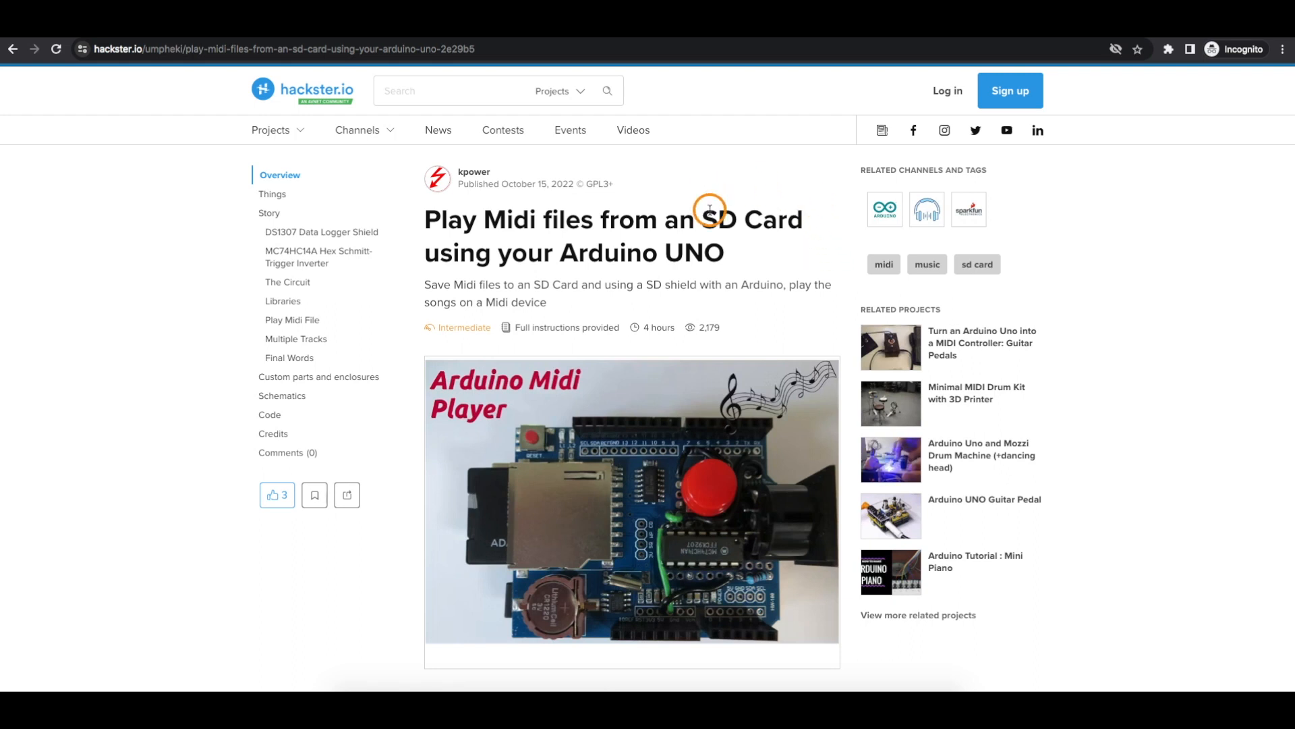
pyautogui.moveTo(746, 198)
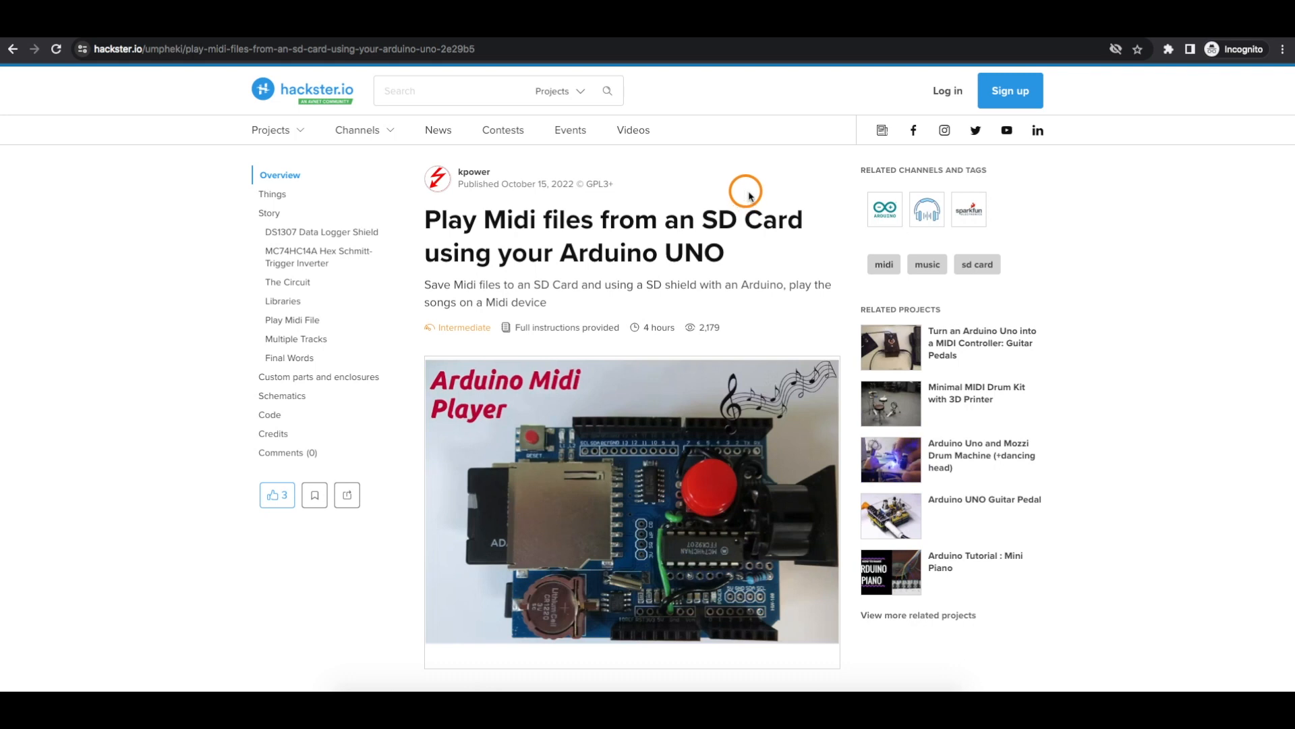
pyautogui.moveTo(825, 265)
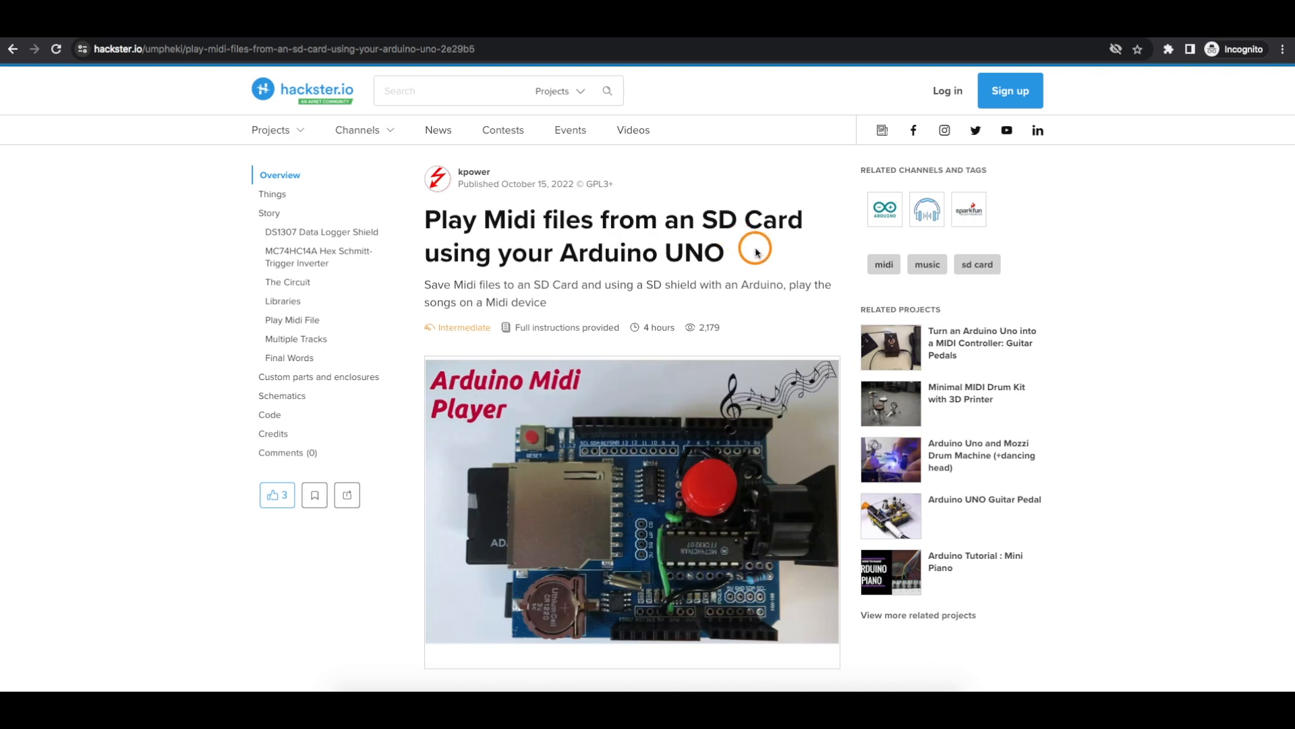
pyautogui.moveTo(725, 263)
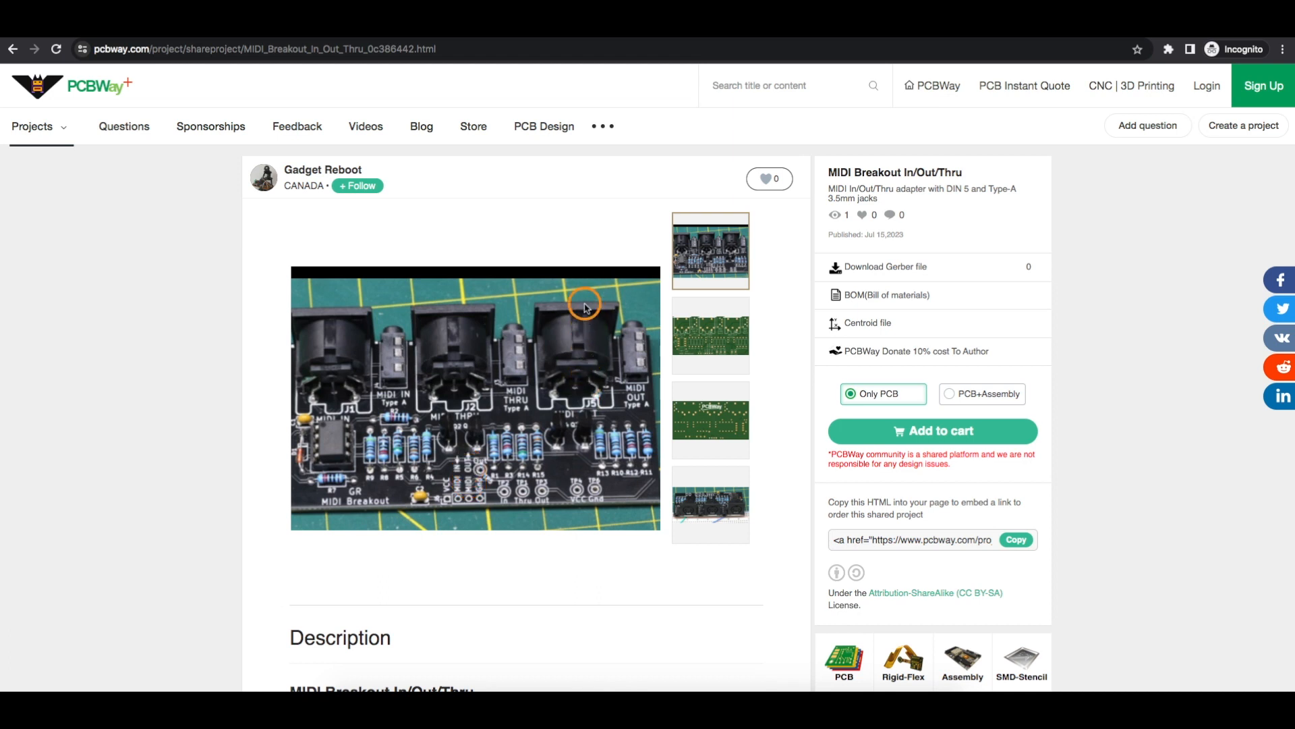
pyautogui.moveTo(585, 216)
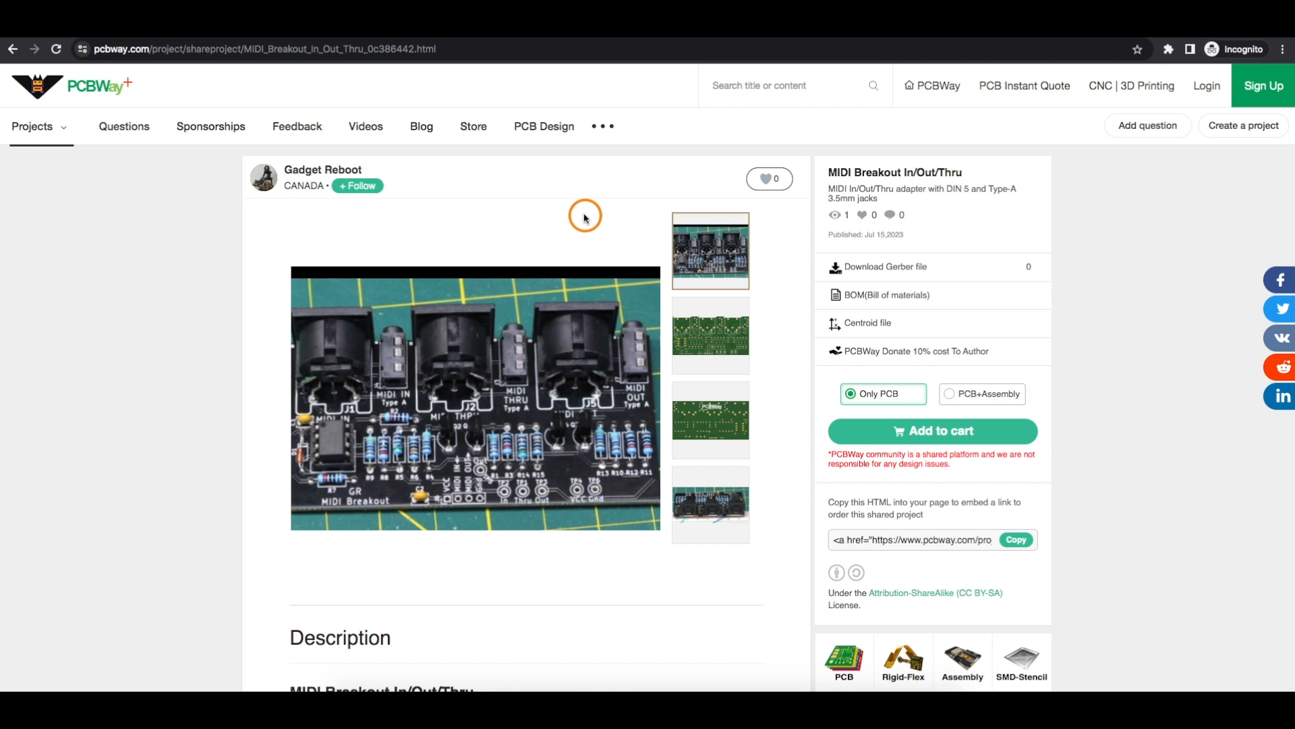
pyautogui.moveTo(595, 234)
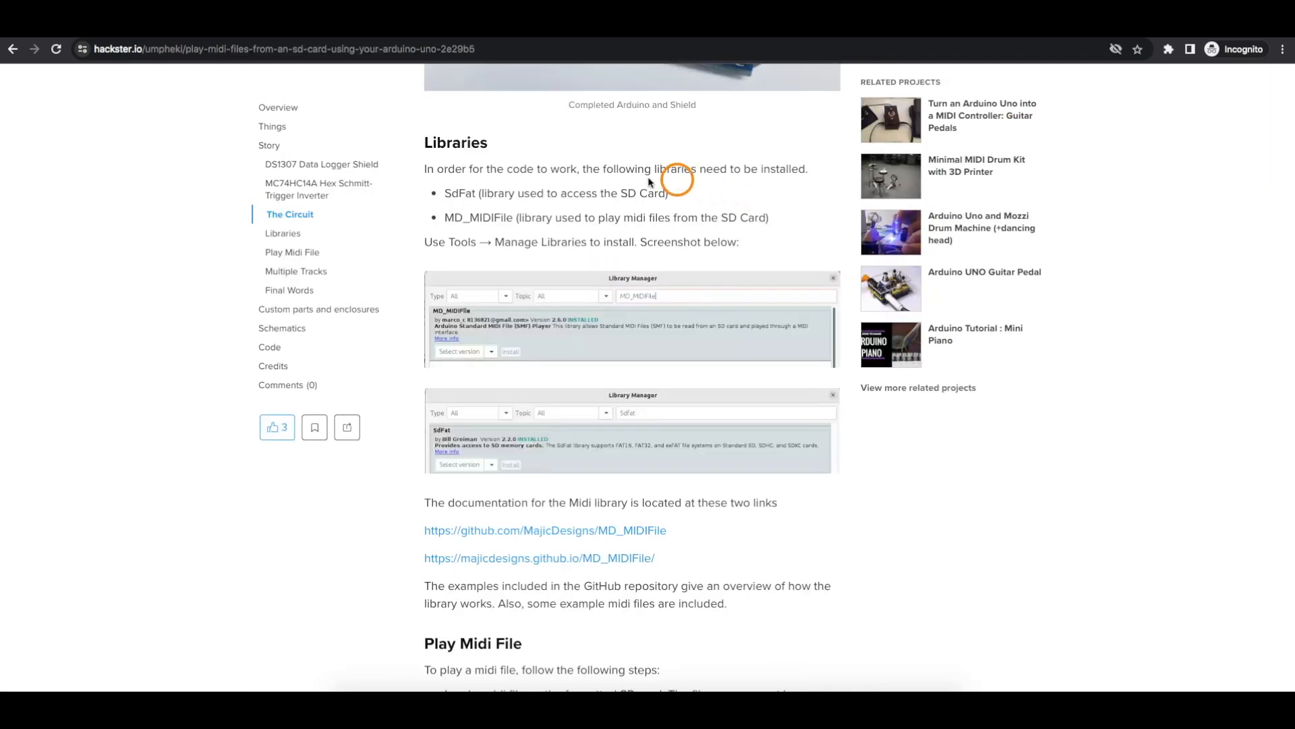
pyautogui.moveTo(549, 195)
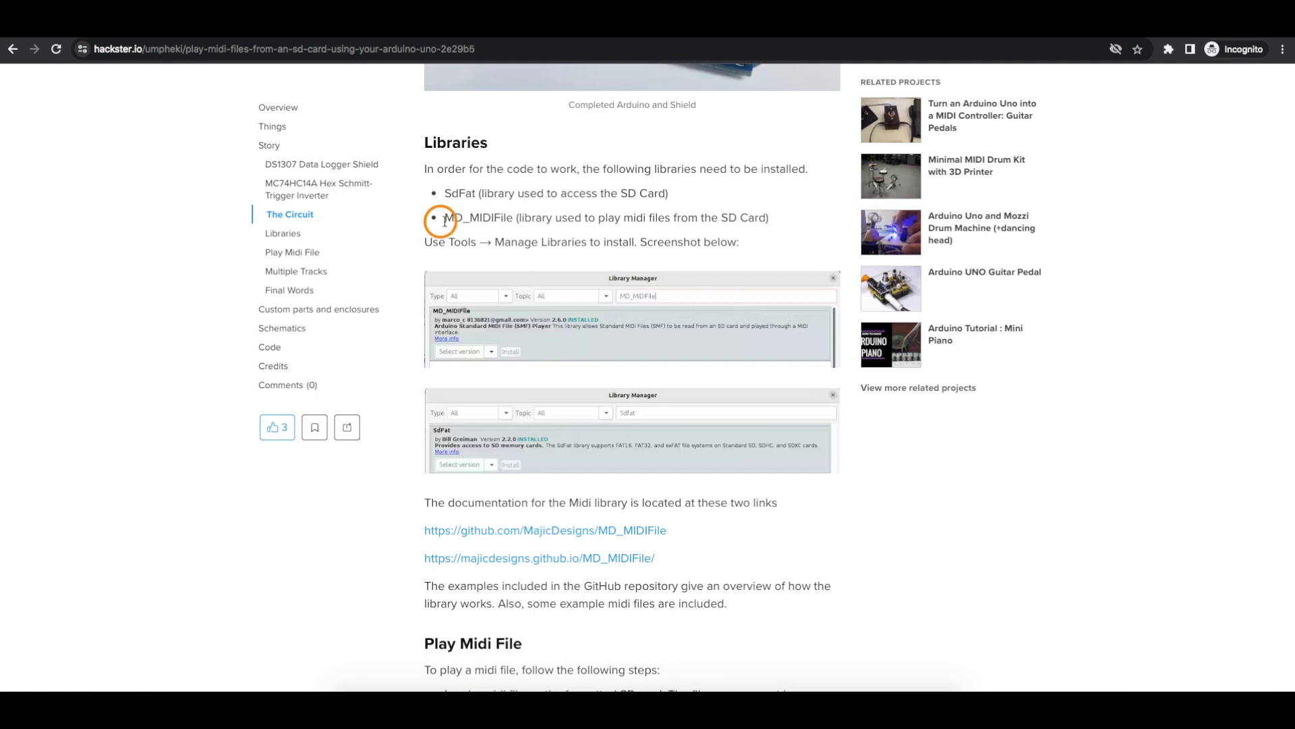
pyautogui.moveTo(462, 233)
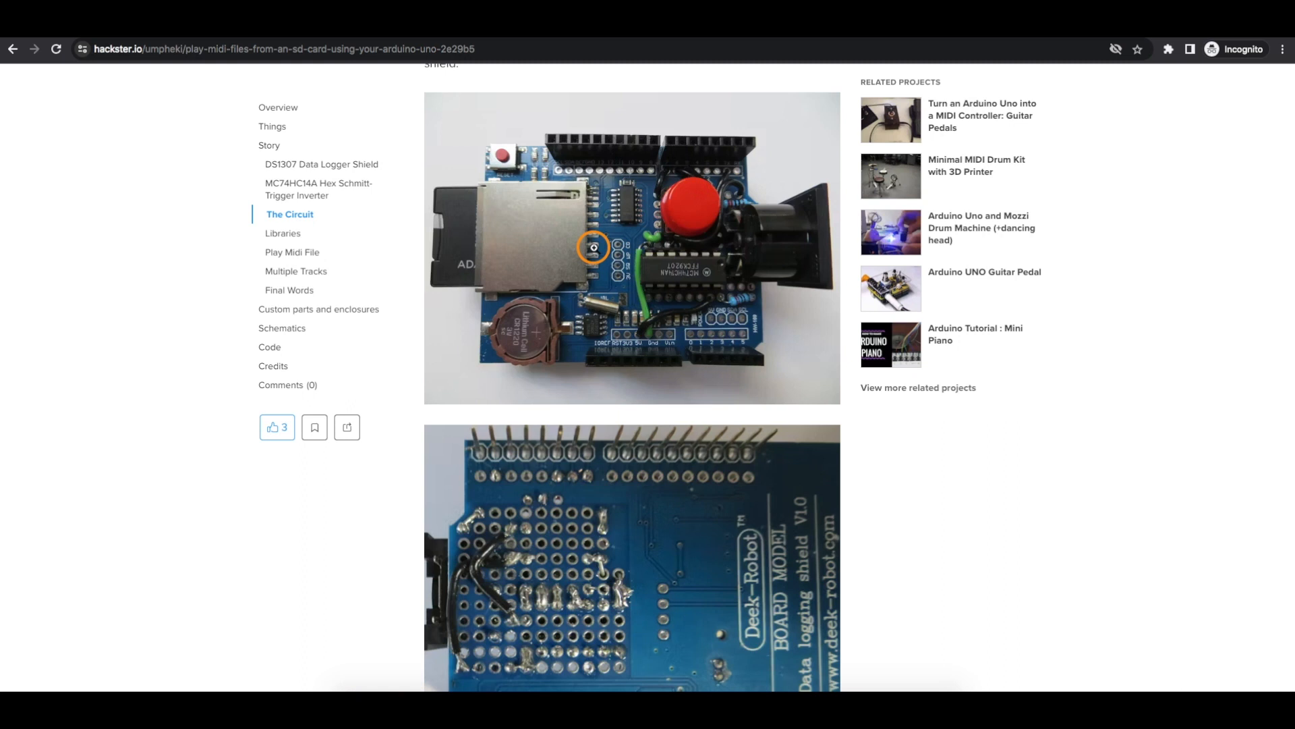
# - Scroll the hackster.io project past The Circuit to the Libraries section and MD_MIDIFile links
pyautogui.scroll(-3)
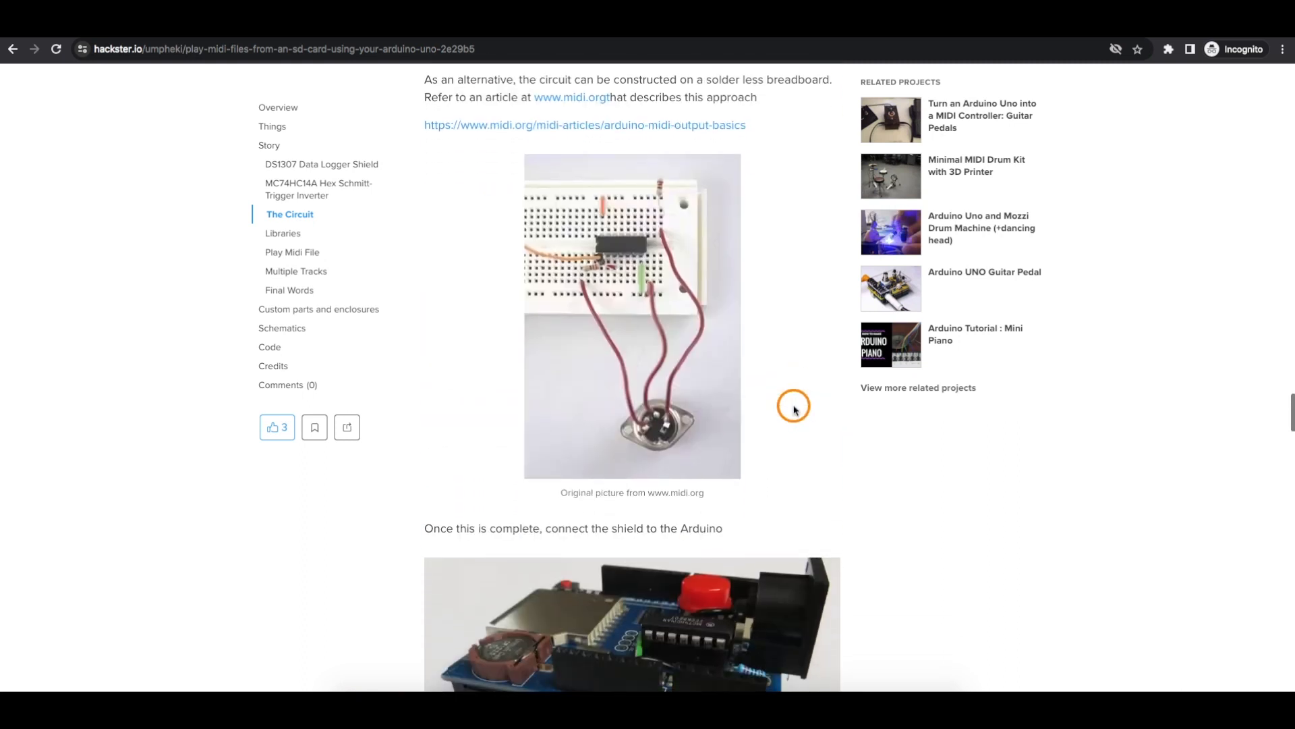
pyautogui.scroll(-3)
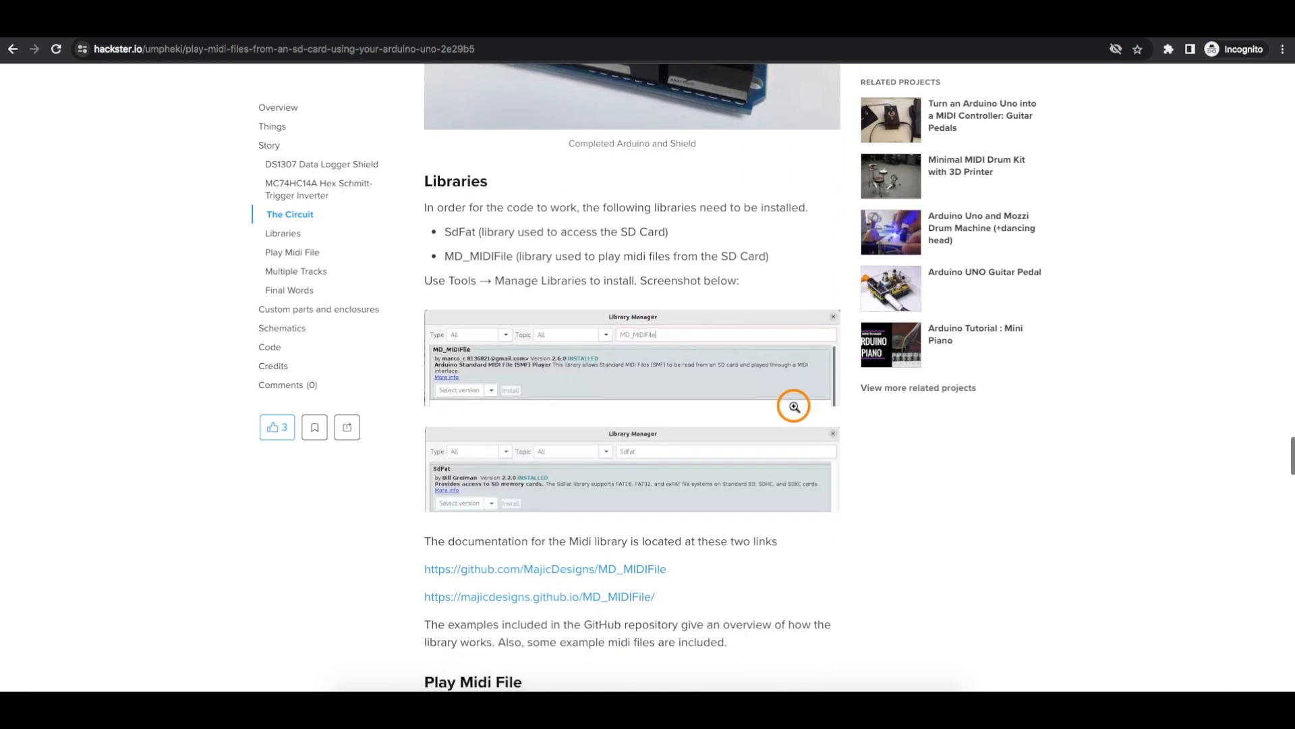
pyautogui.scroll(-3)
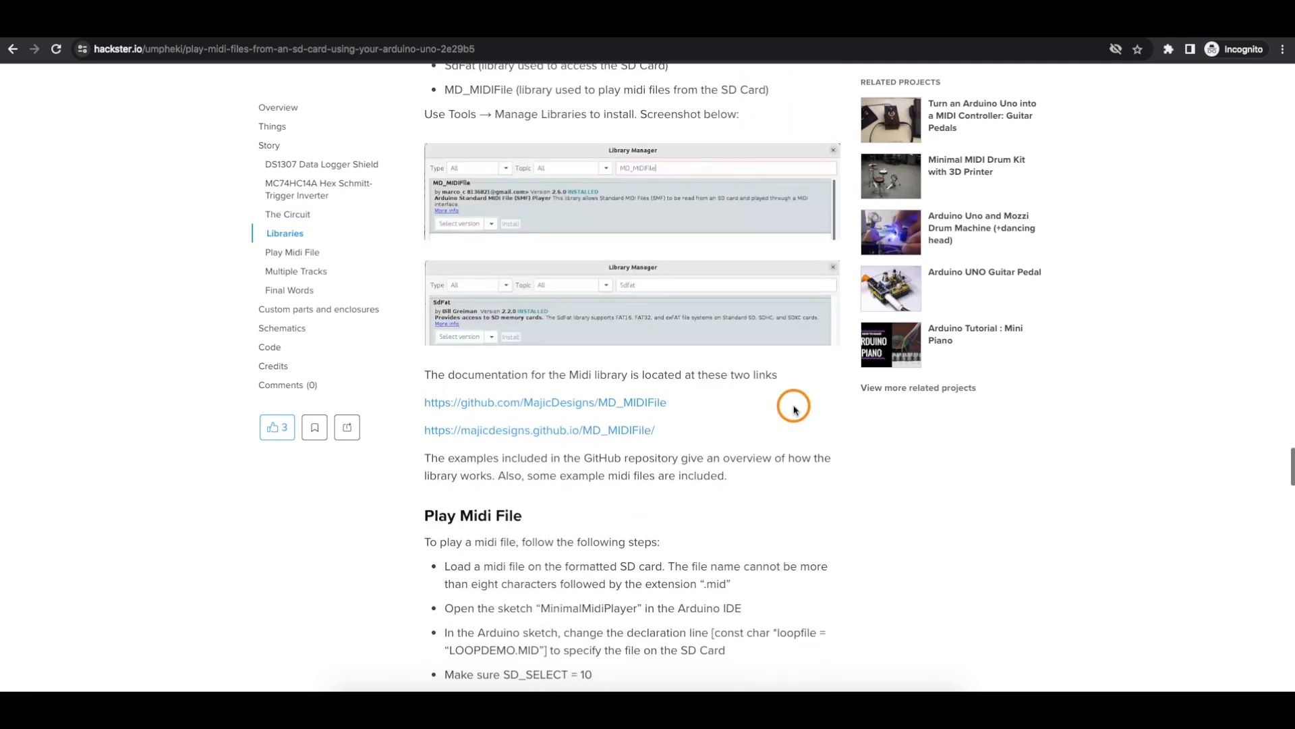
pyautogui.scroll(-3)
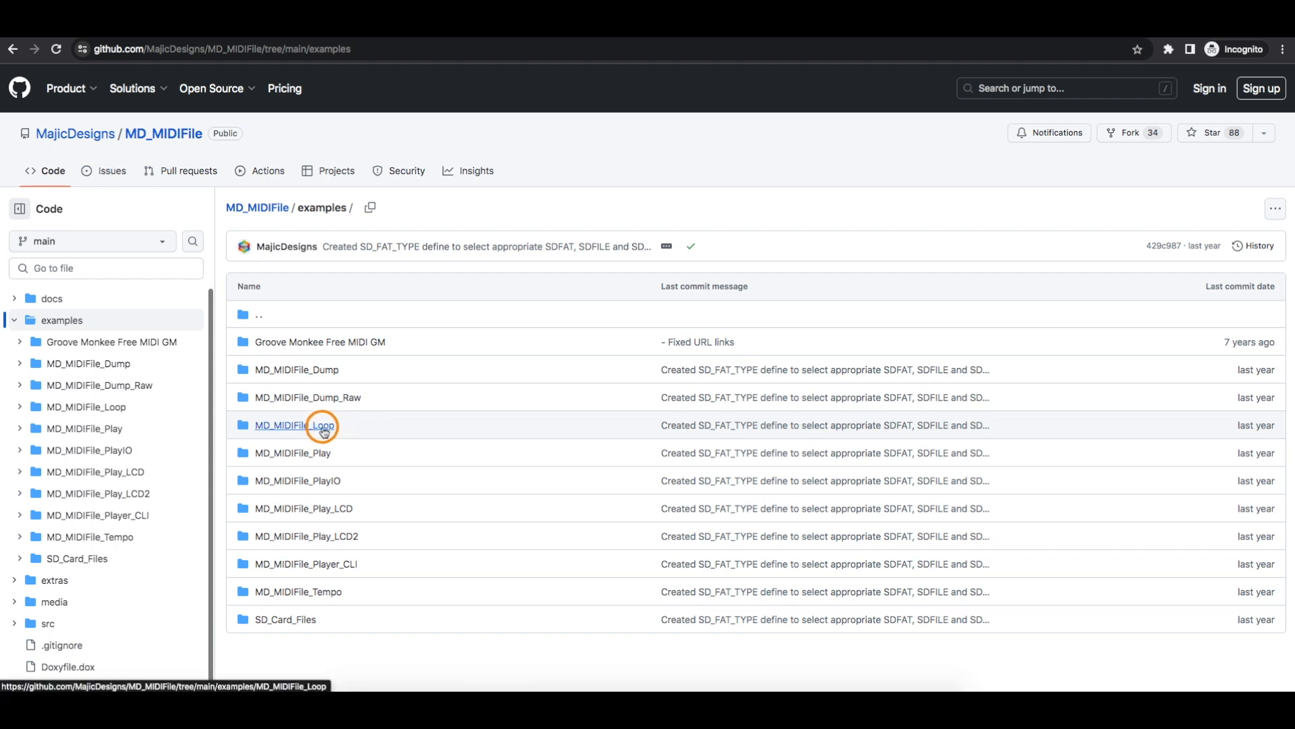
# - Open the MD_MIDIFile_Loop folder in the repository's examples listing
pyautogui.click(295, 424)
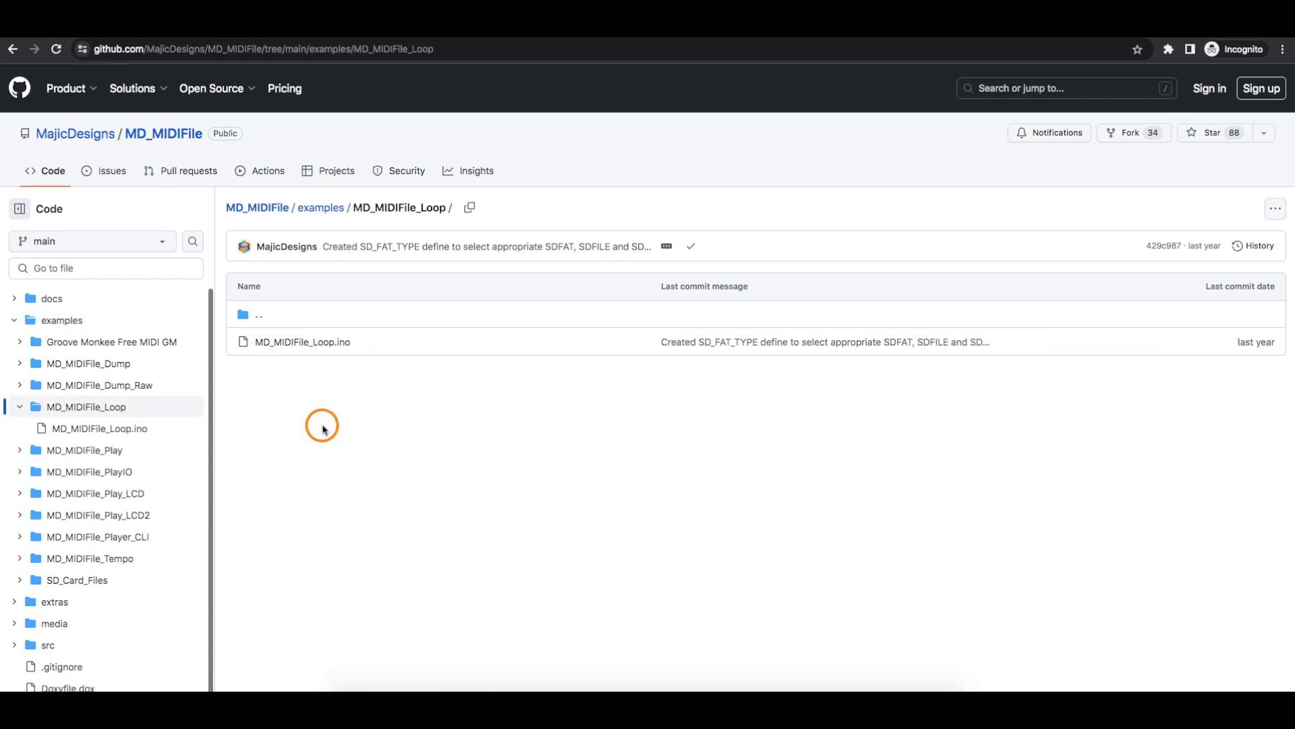
pyautogui.click(301, 342)
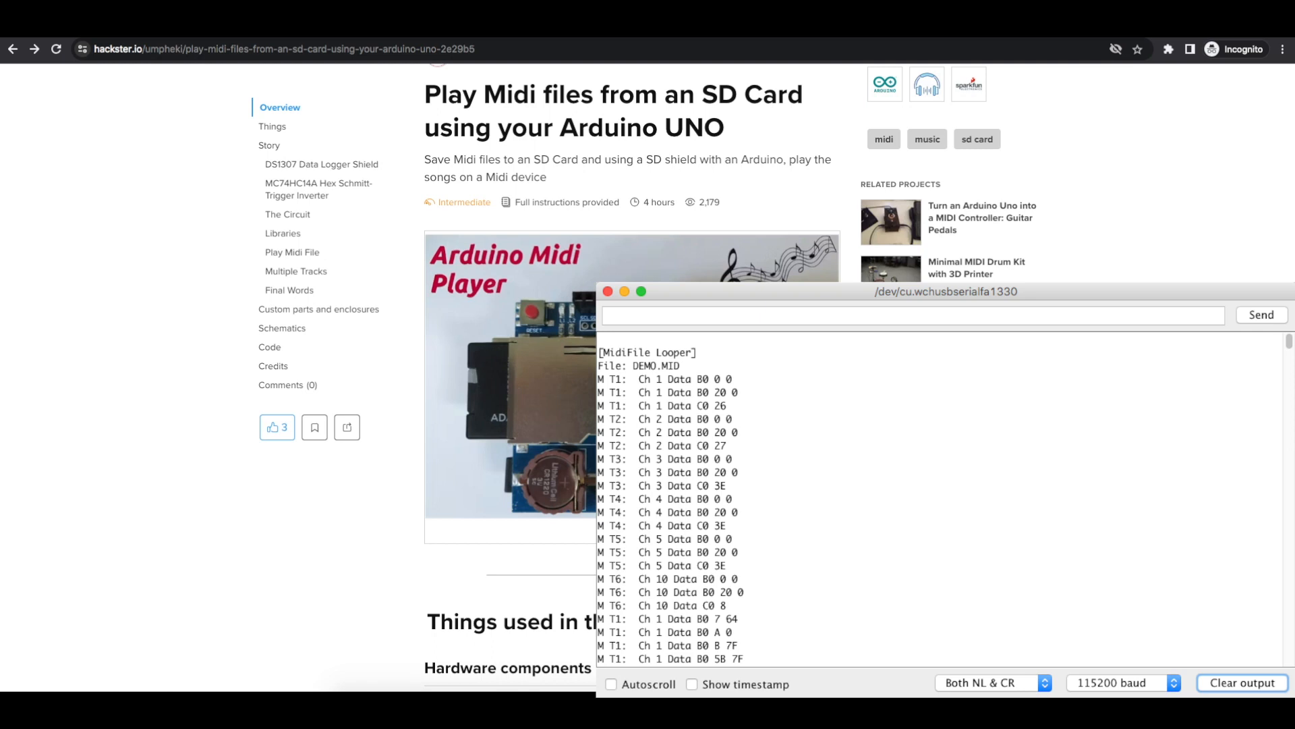
# - View the MidiFile Looper output for DEMO.MID streaming in the Serial Monitor
pyautogui.click(607, 290)
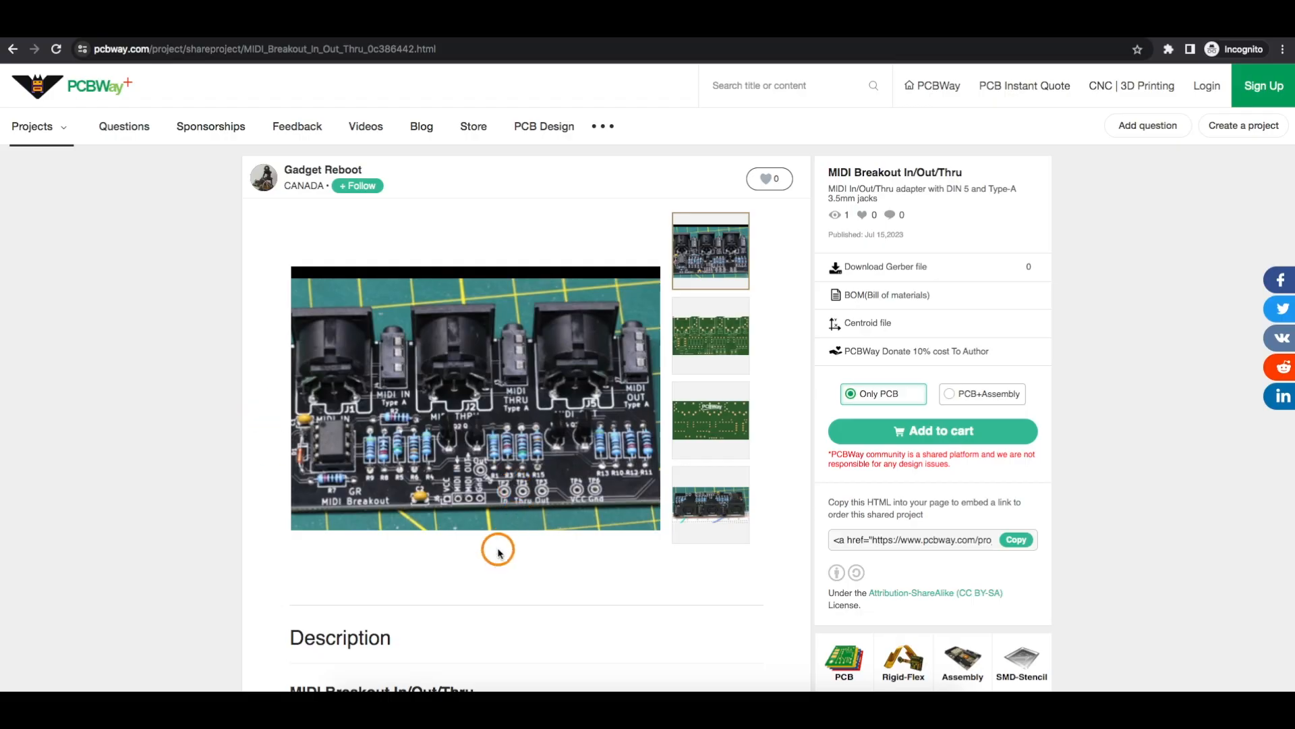
pyautogui.moveTo(460, 558)
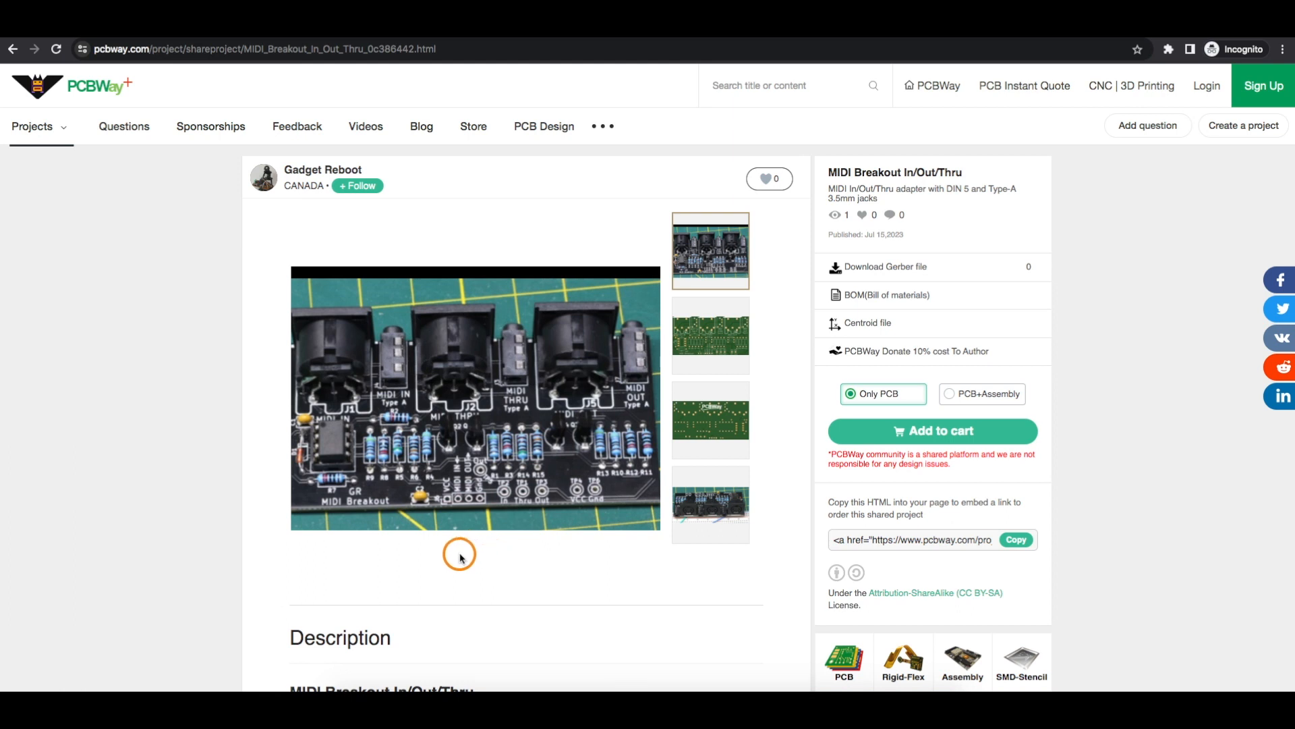
pyautogui.moveTo(475, 551)
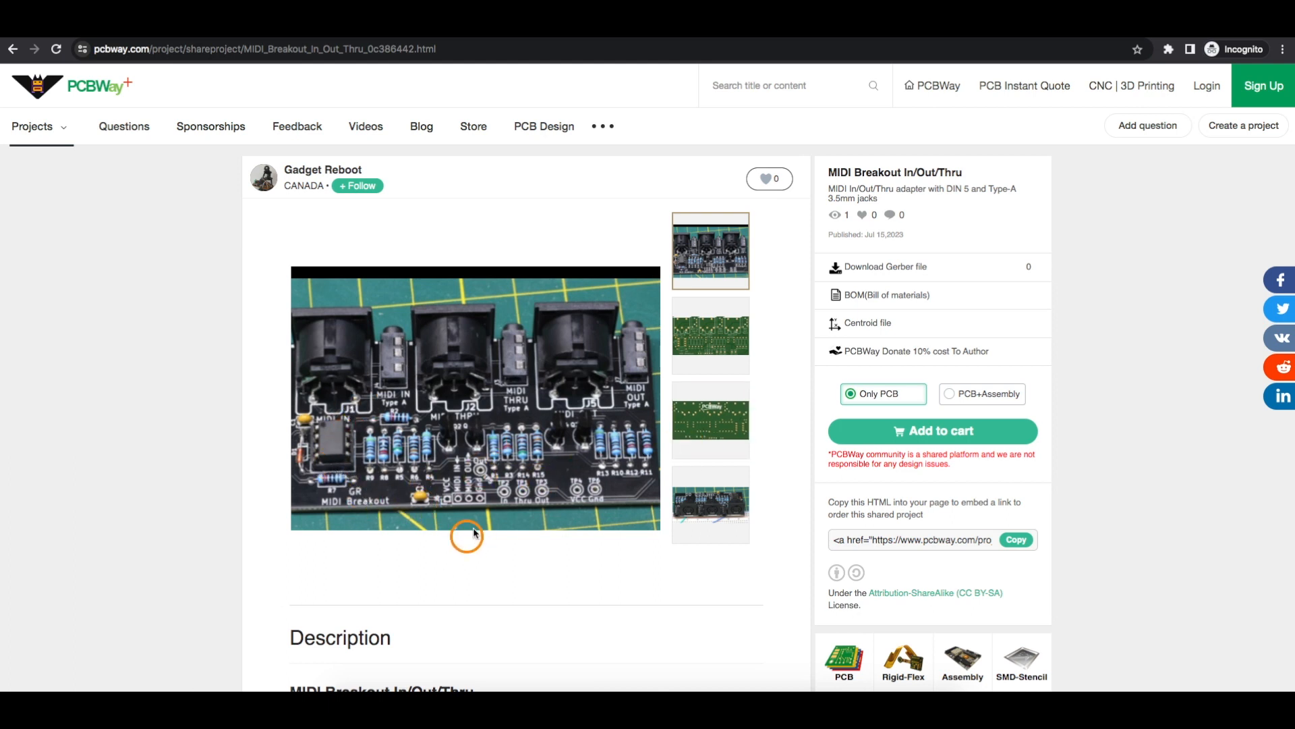
pyautogui.moveTo(486, 567)
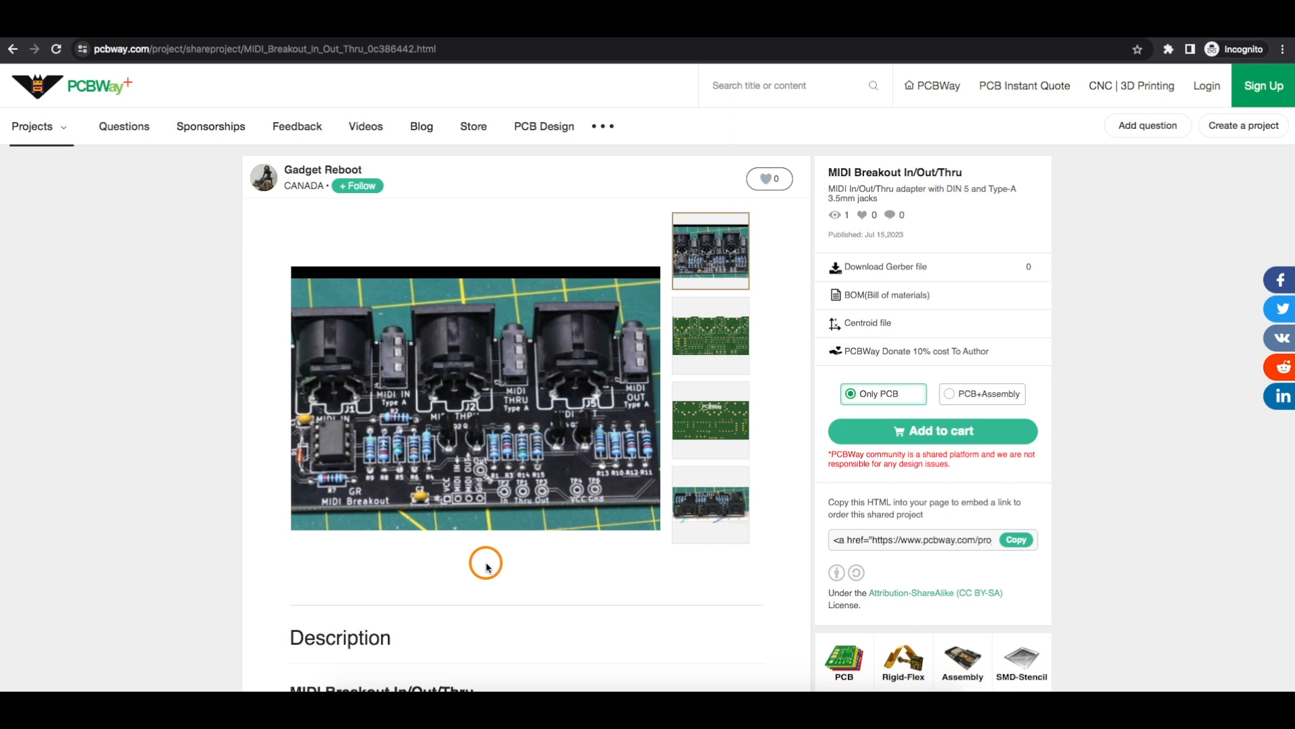
pyautogui.moveTo(452, 562)
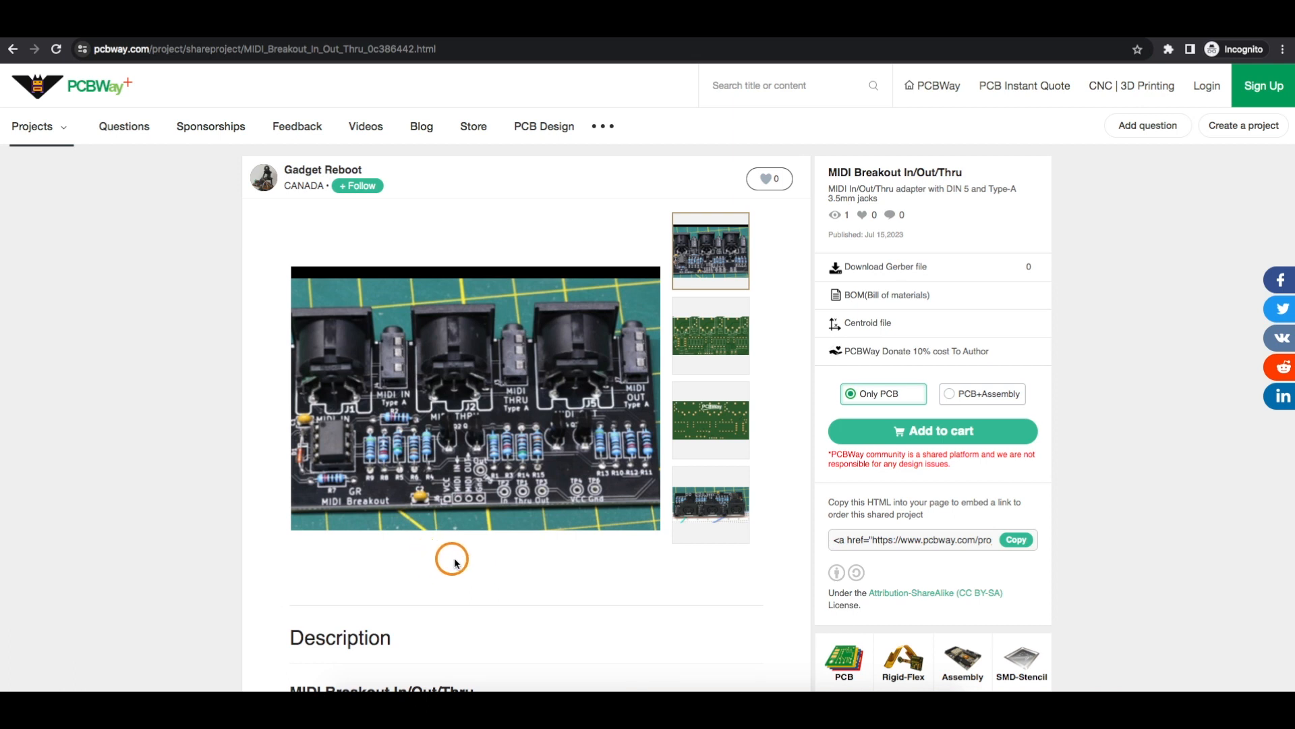